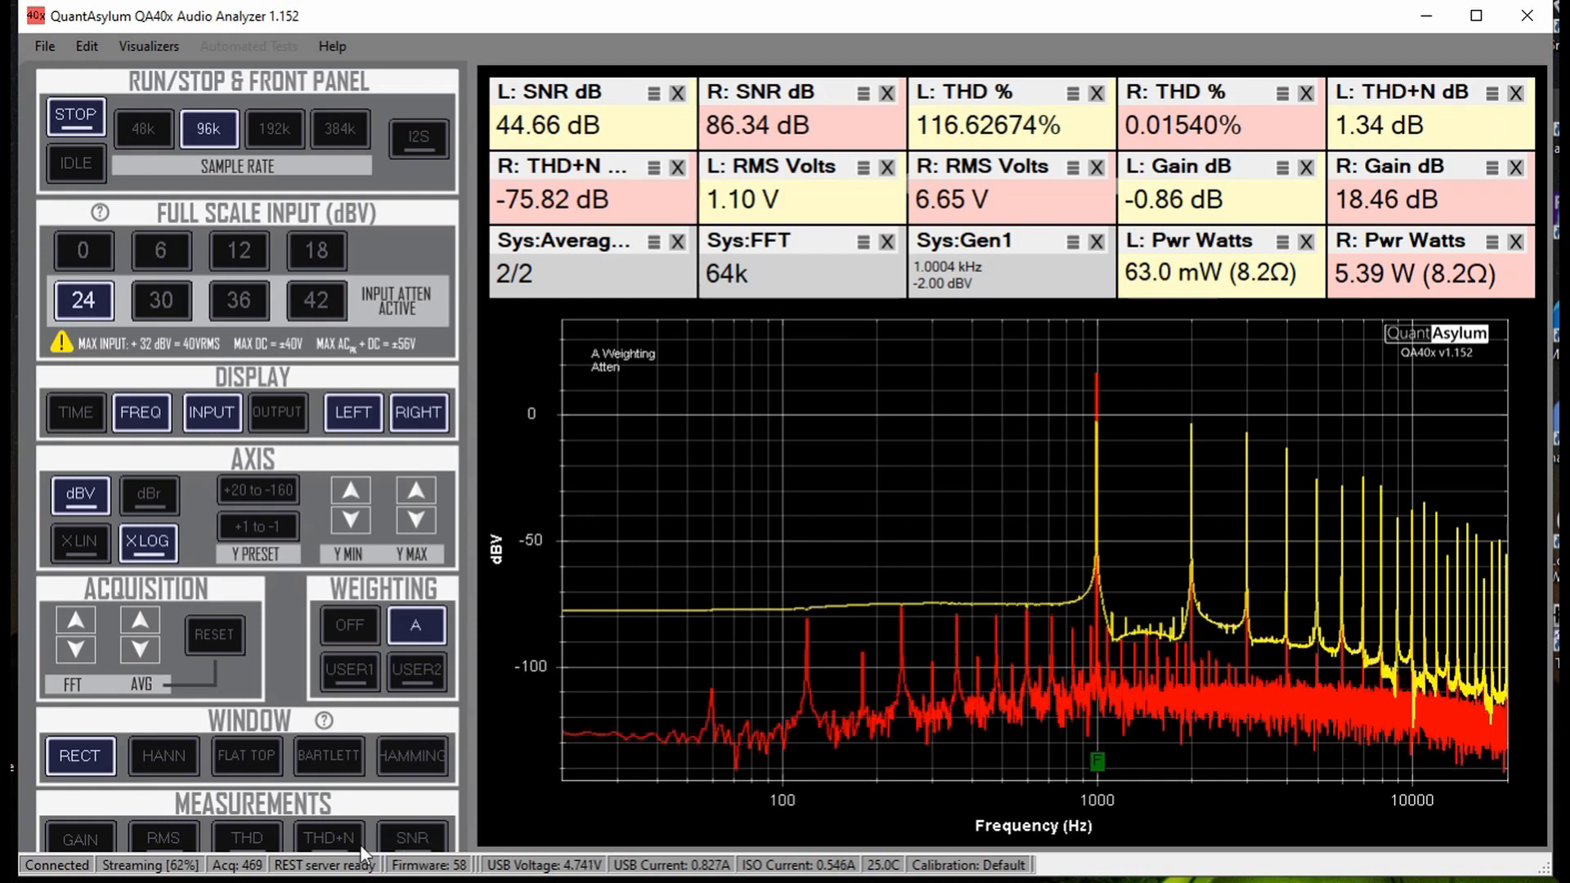
{"action": "mouse_move", "coordinate": [418, 411]}
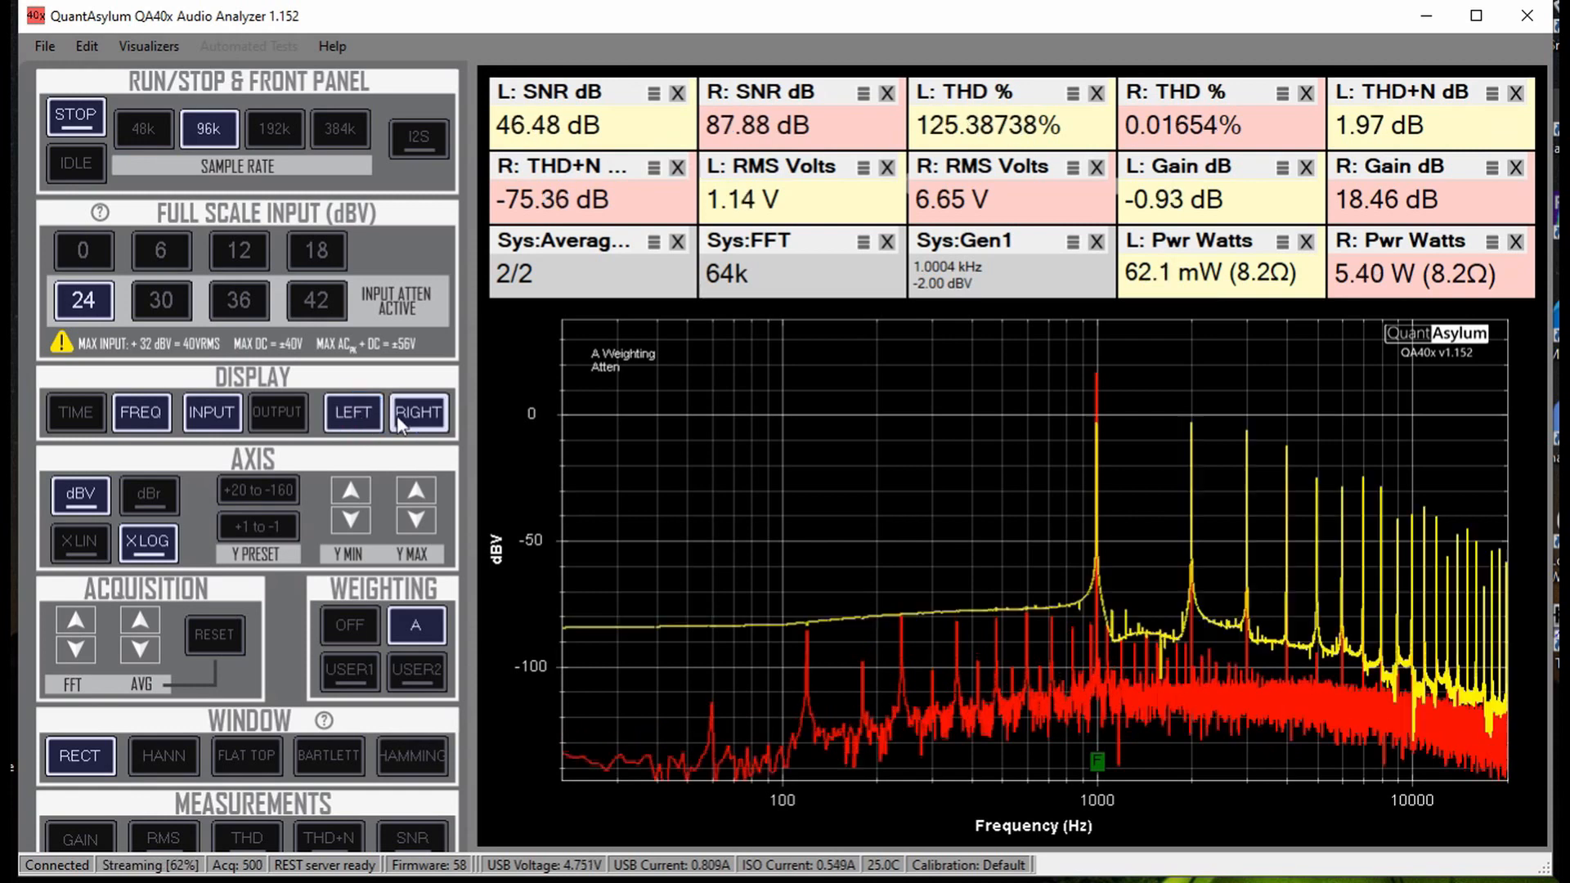
{"action": "left_click", "coordinate": [418, 412]}
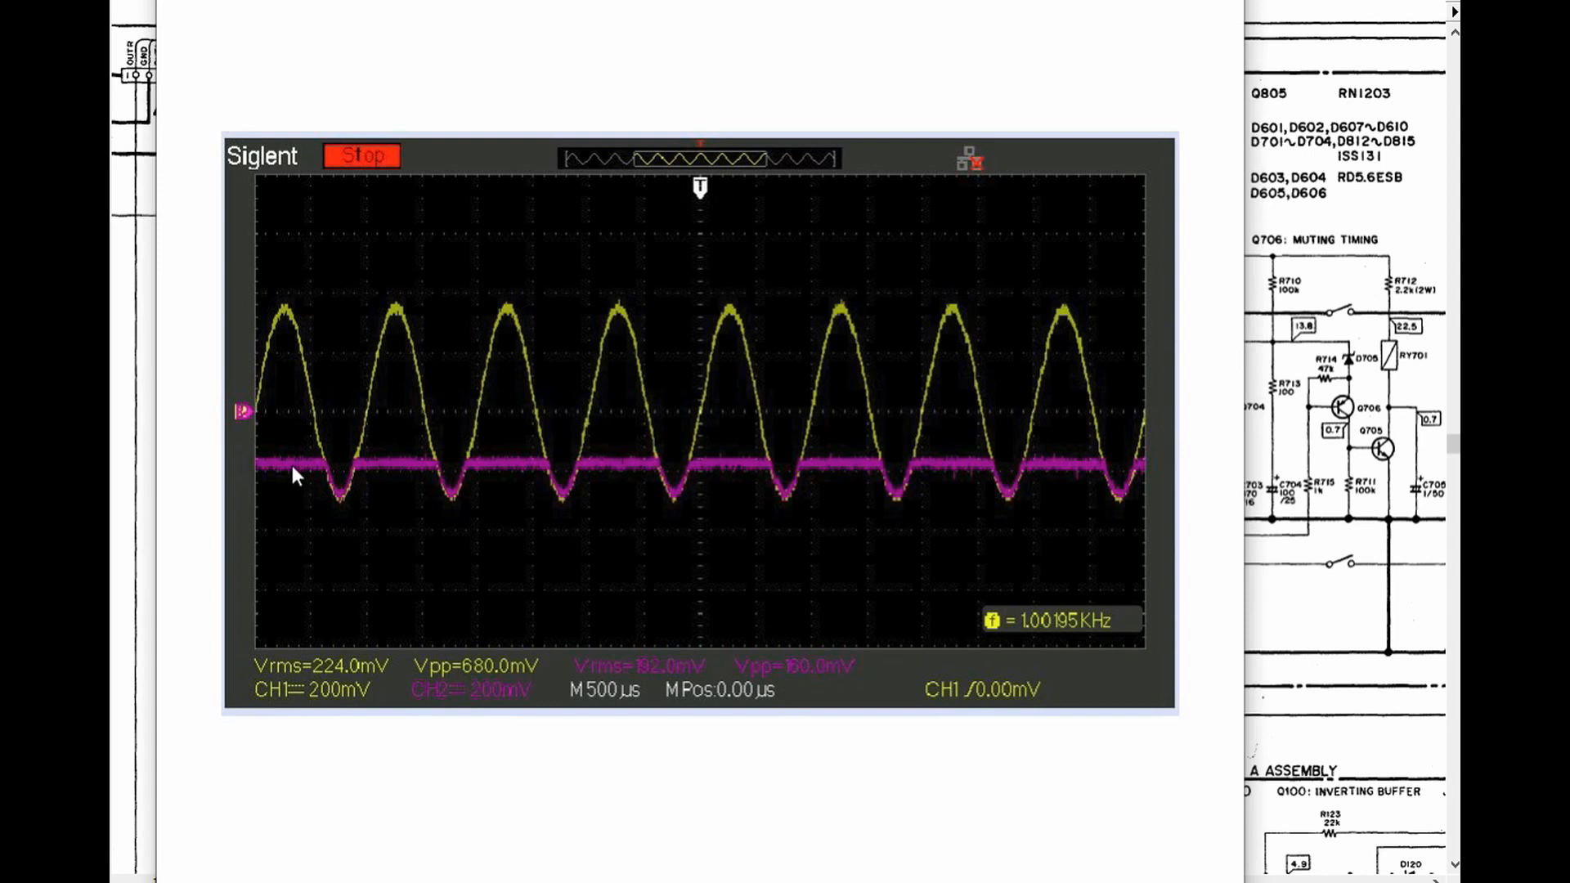
{"action": "mouse_move", "coordinate": [719, 826]}
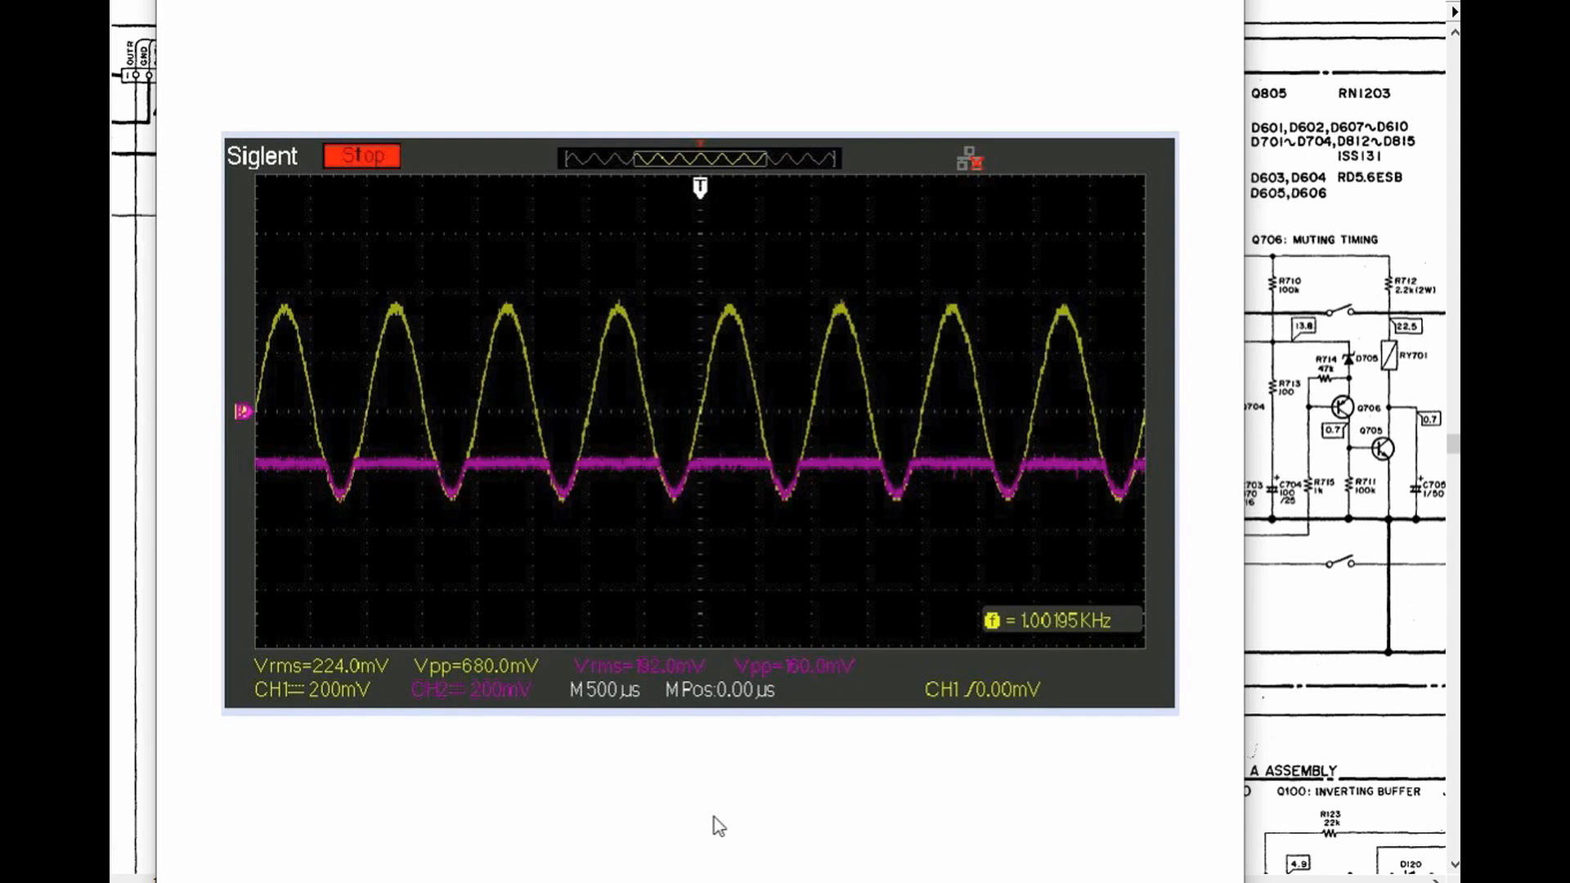
{"action": "mouse_move", "coordinate": [884, 366]}
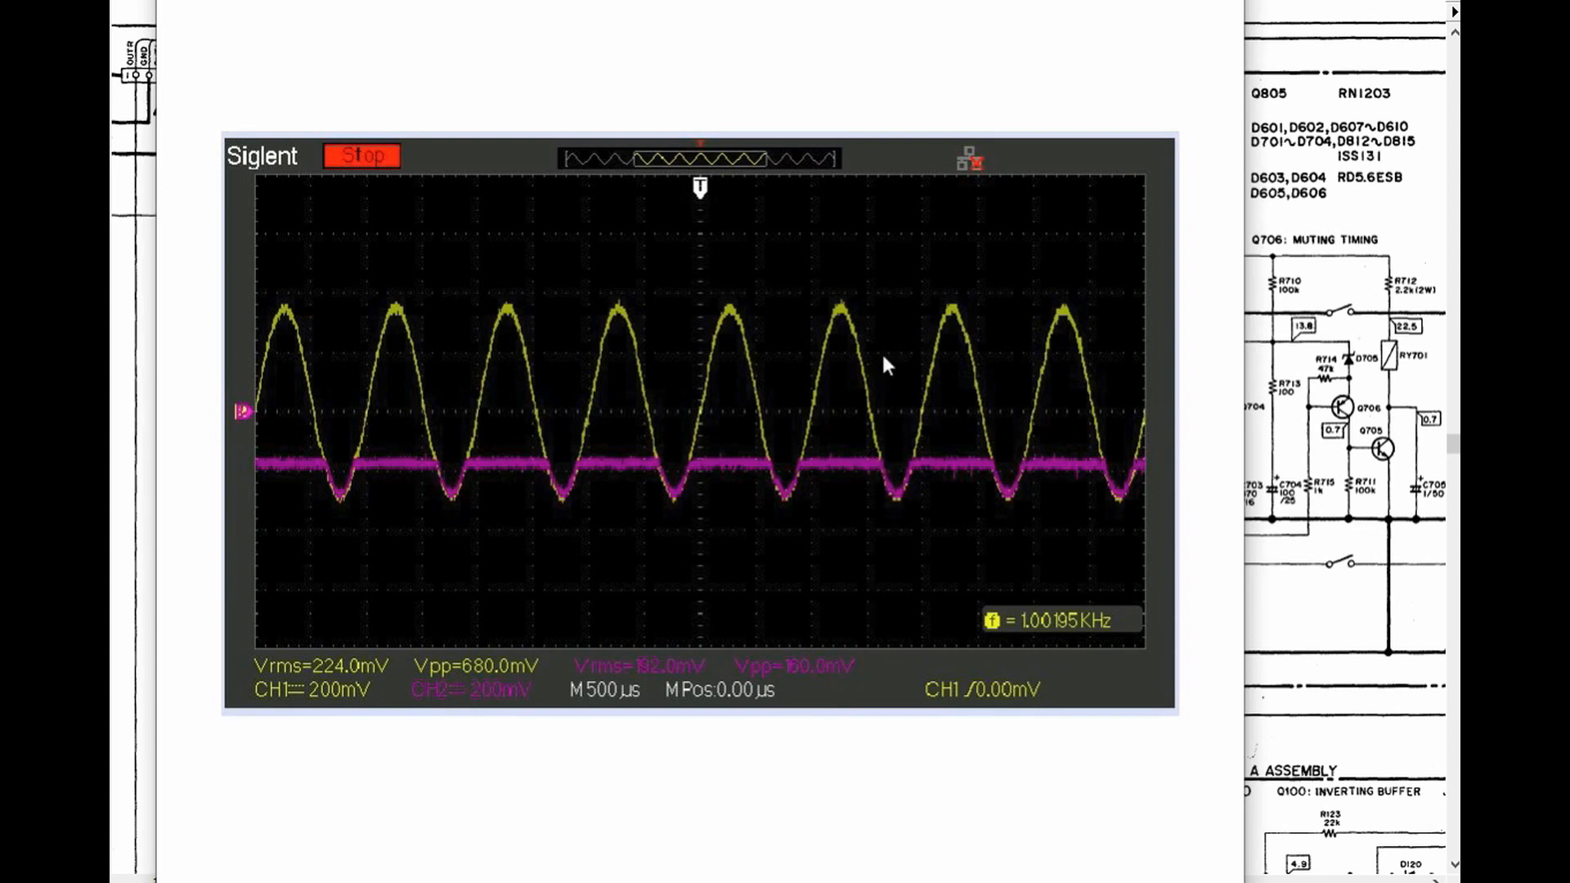
{"action": "mouse_move", "coordinate": [640, 806]}
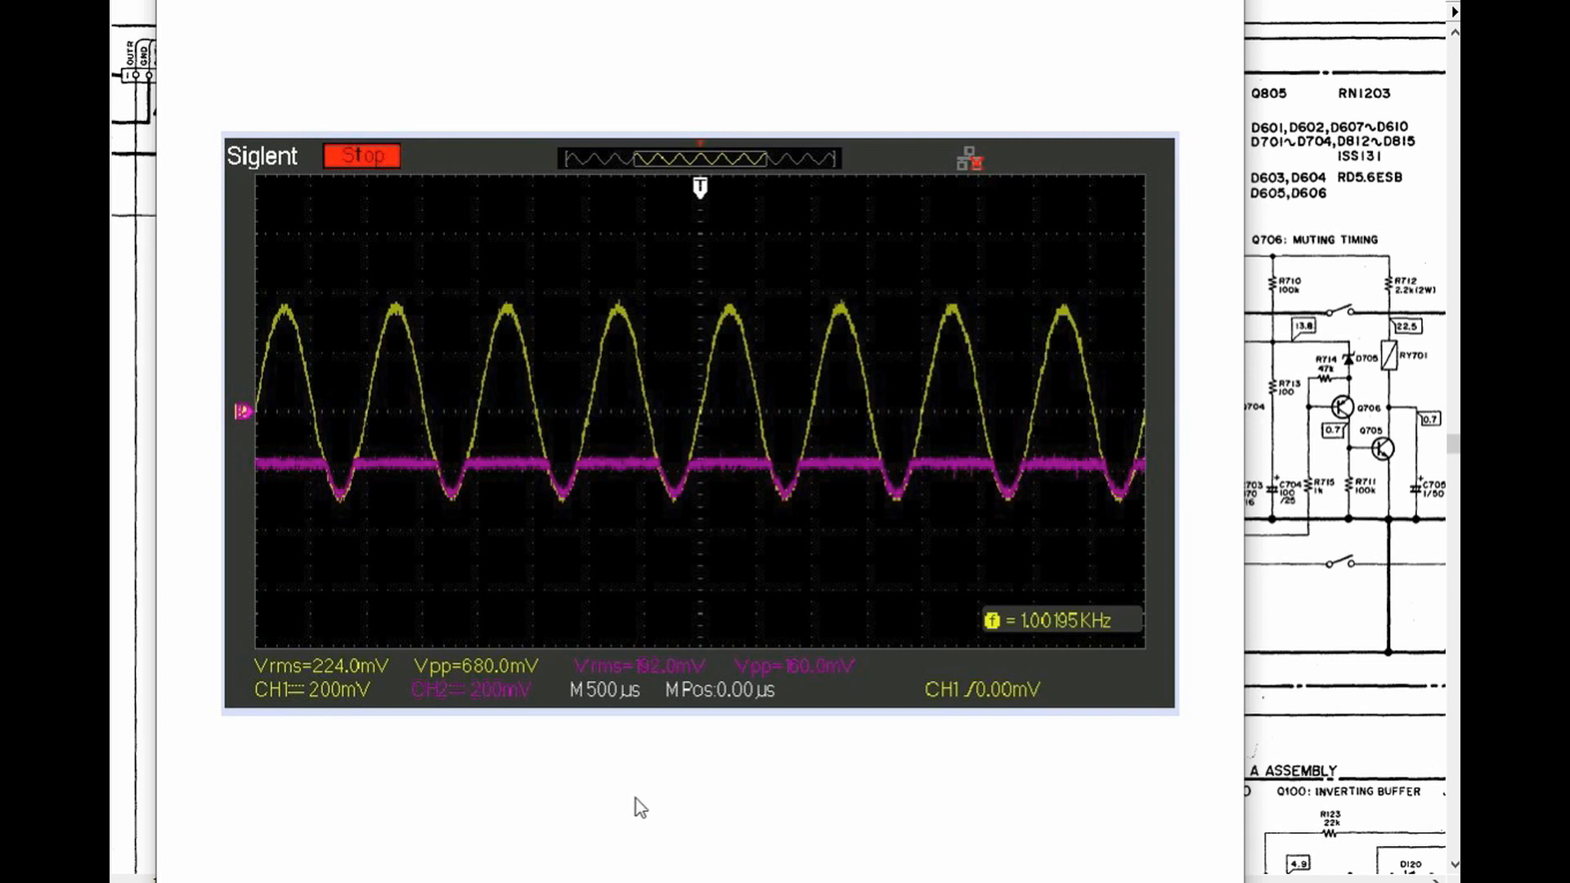
{"action": "mouse_move", "coordinate": [761, 766]}
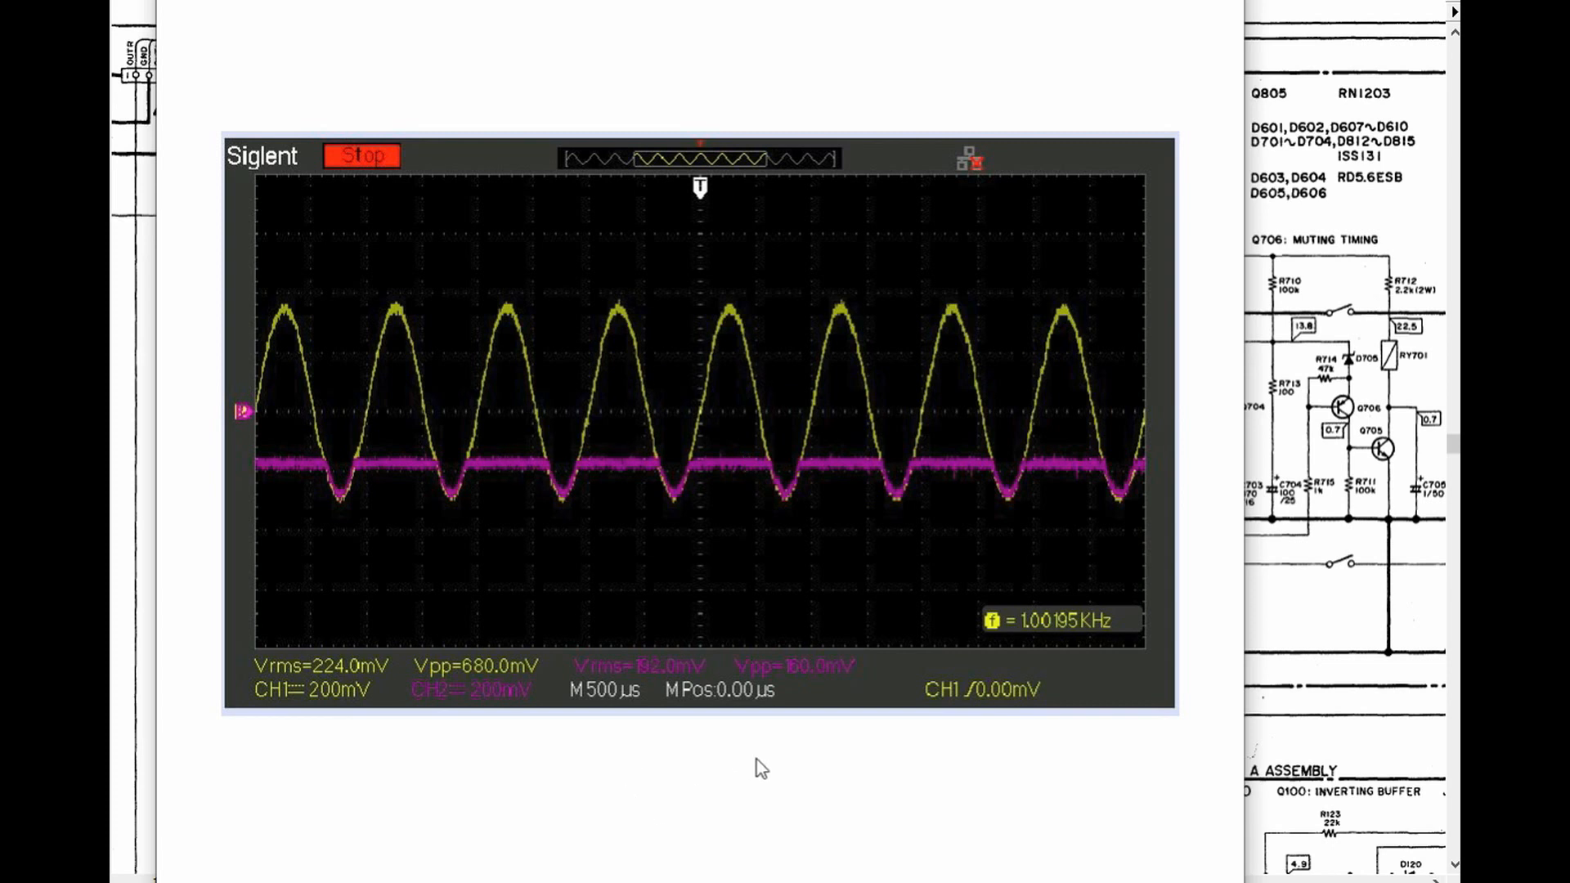